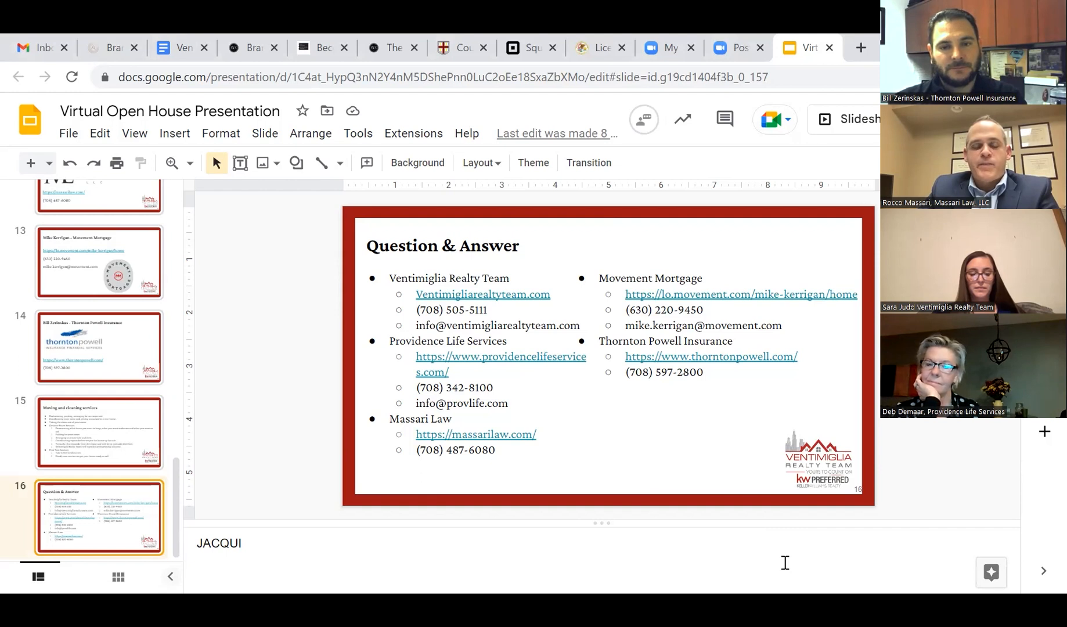
mouse_move(840, 216)
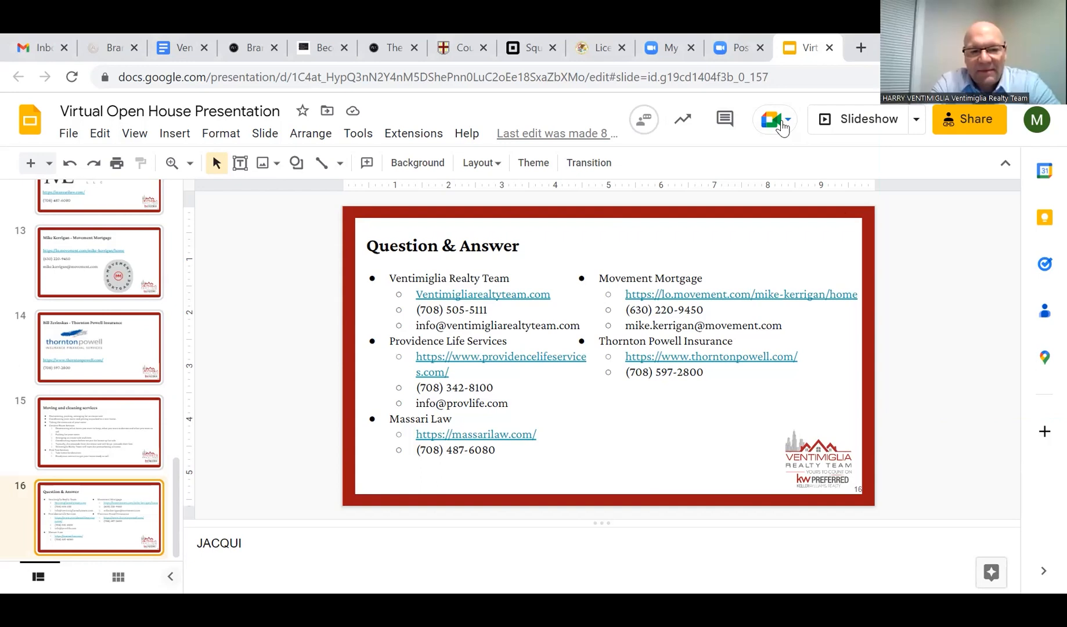
mouse_move(997, 110)
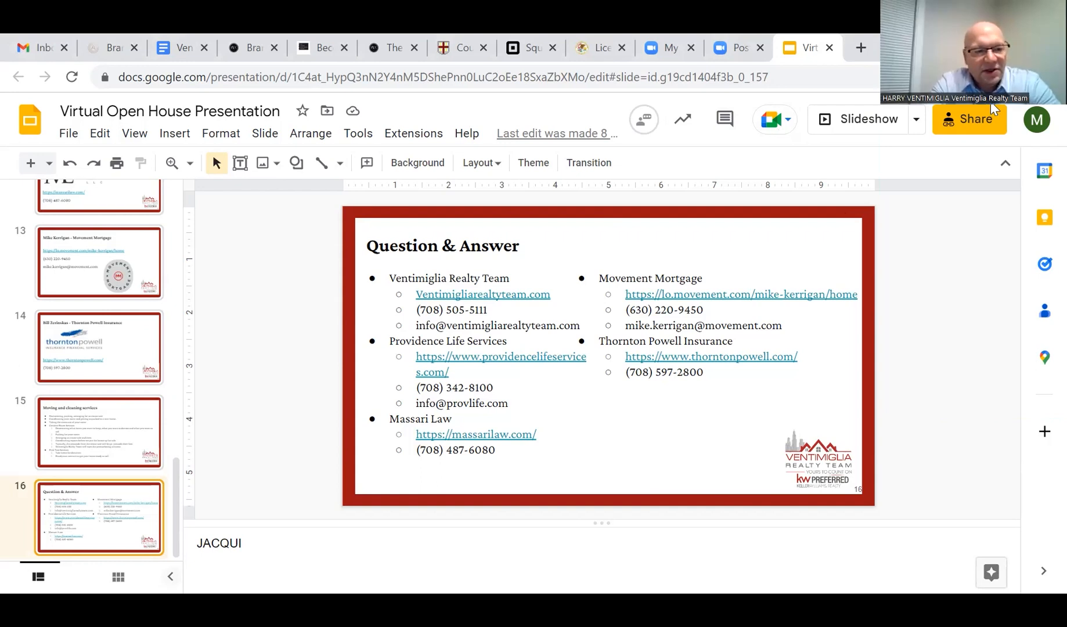